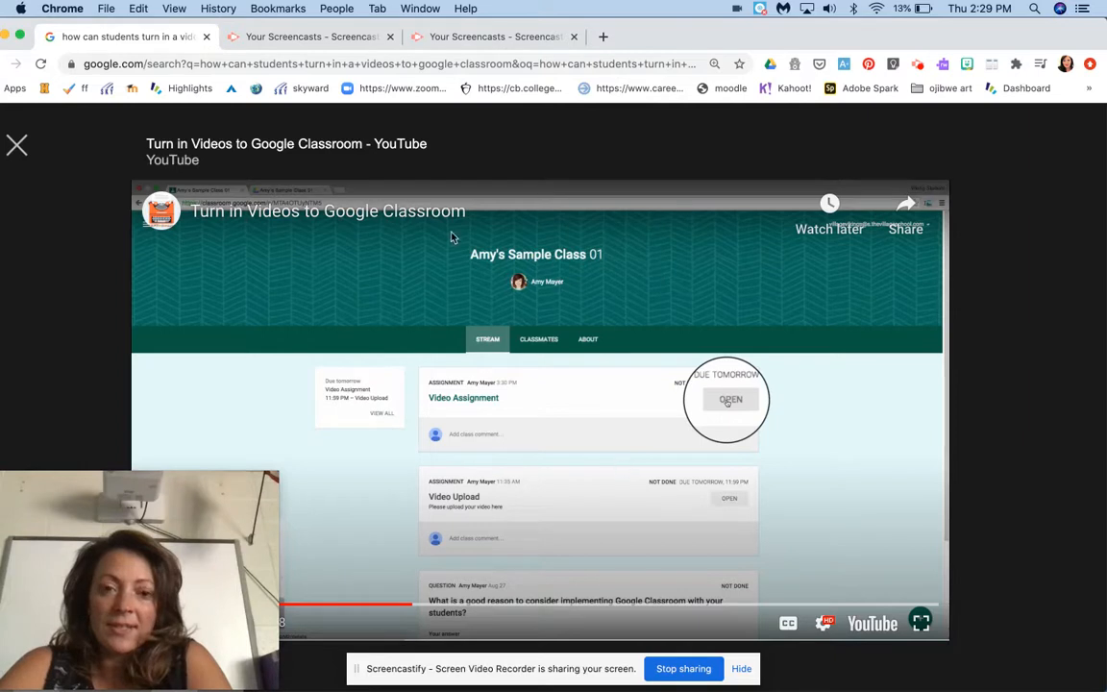
mouse_move(480, 265)
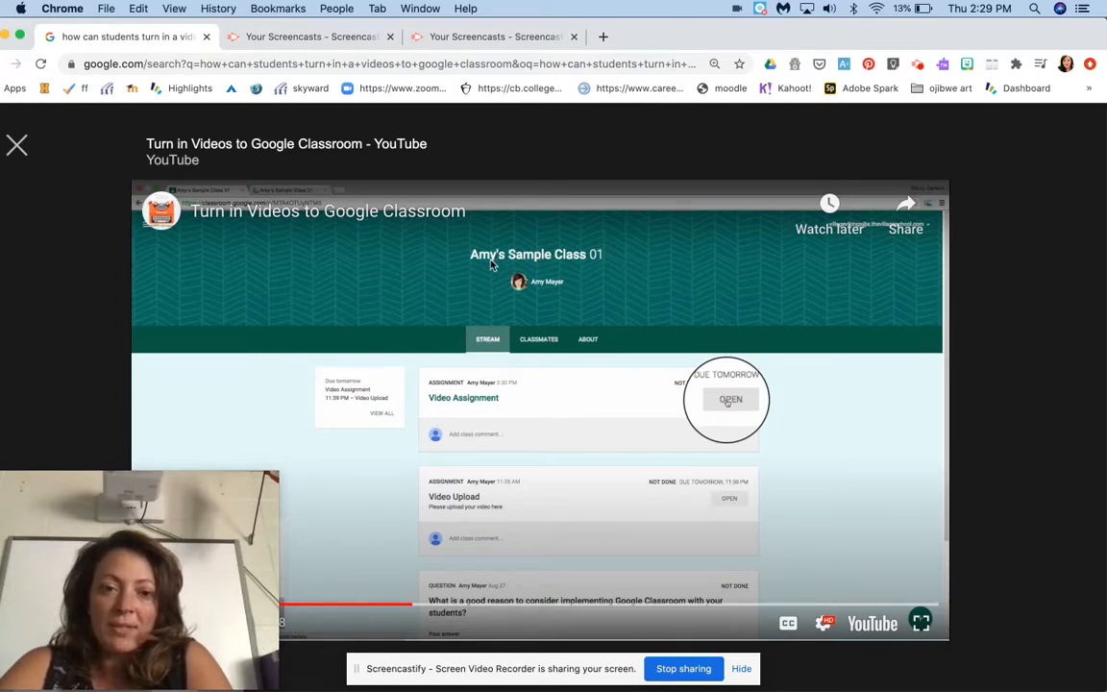
mouse_move(469, 412)
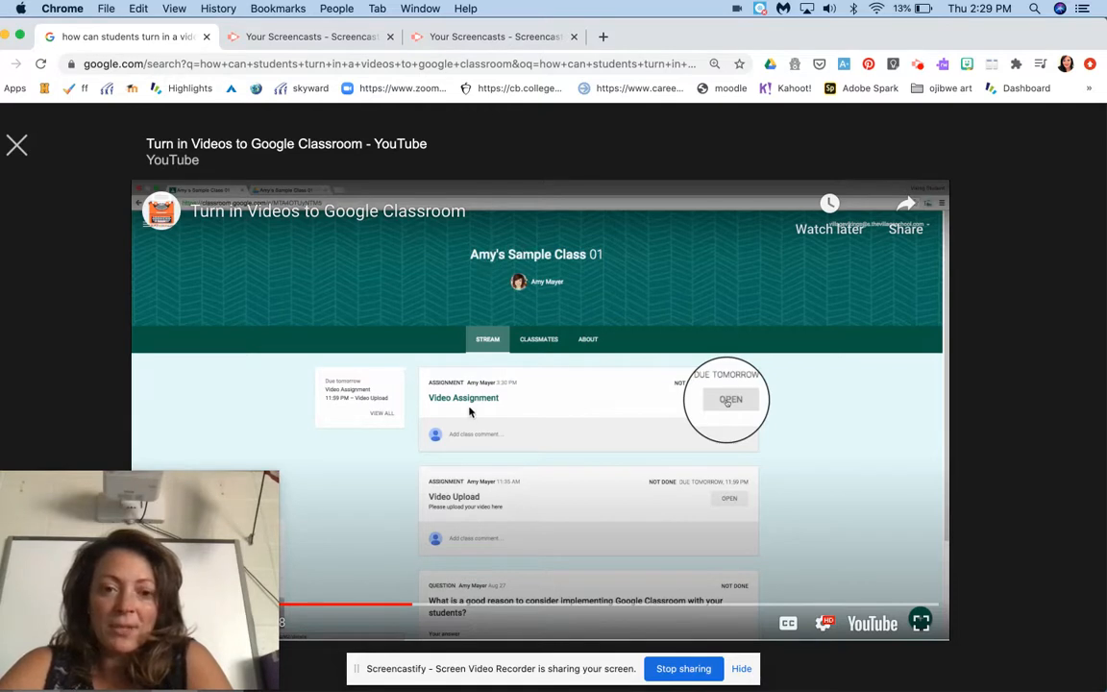
mouse_move(448, 402)
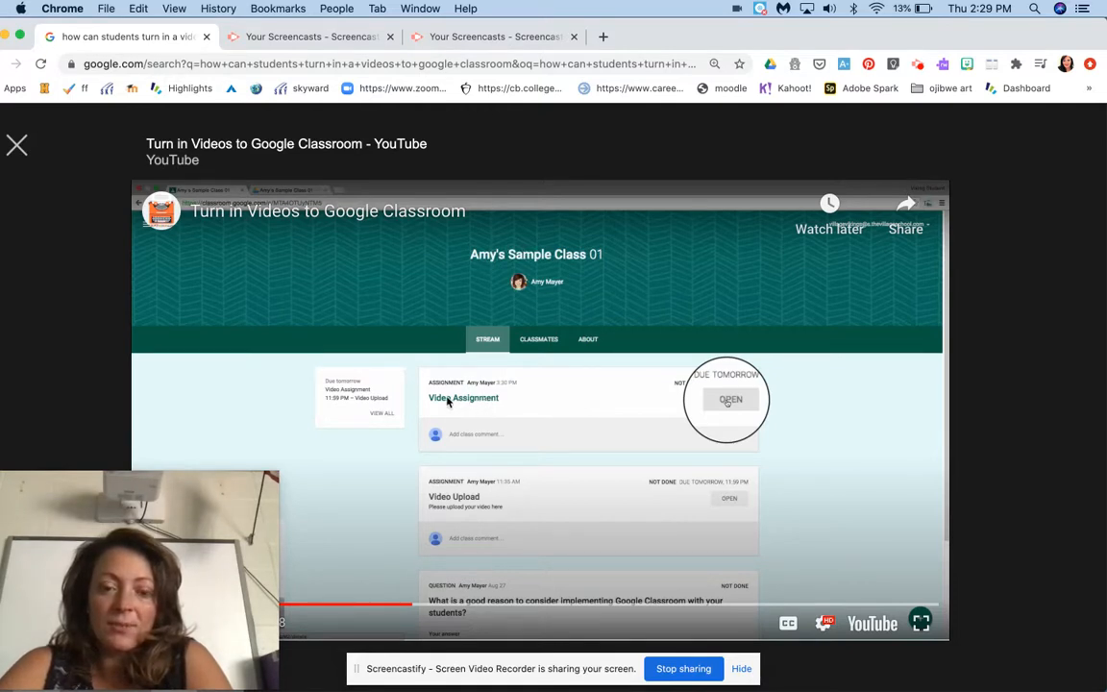
mouse_move(630, 415)
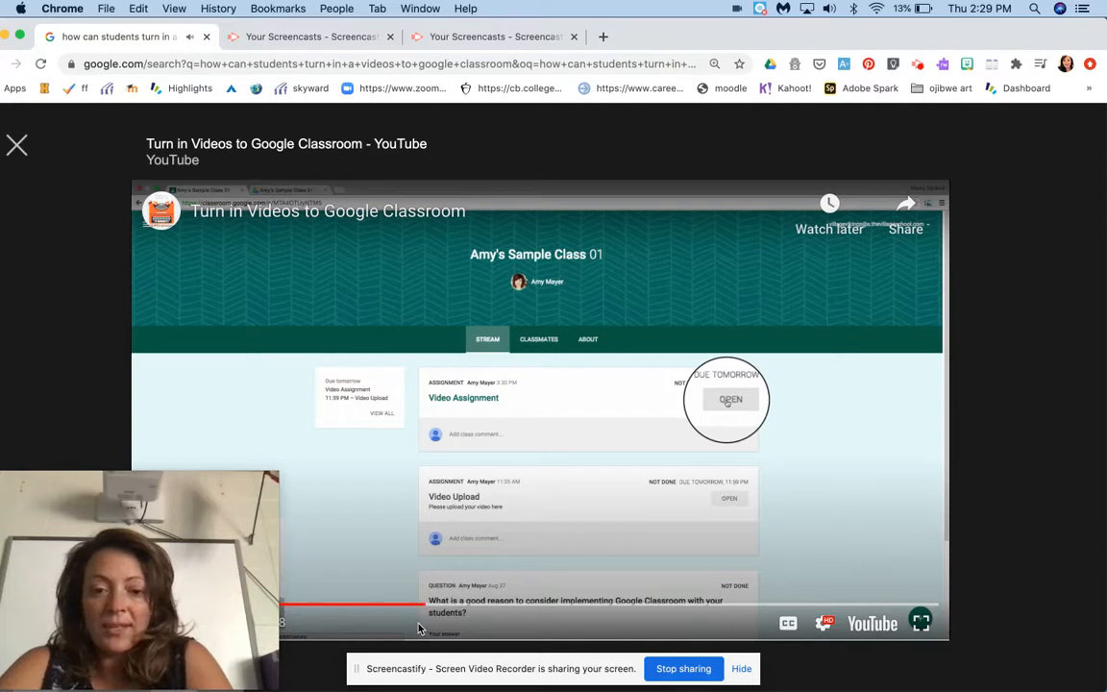
Play through the part where a class-folder video is chosen from Google Drive for the assignment
click(730, 400)
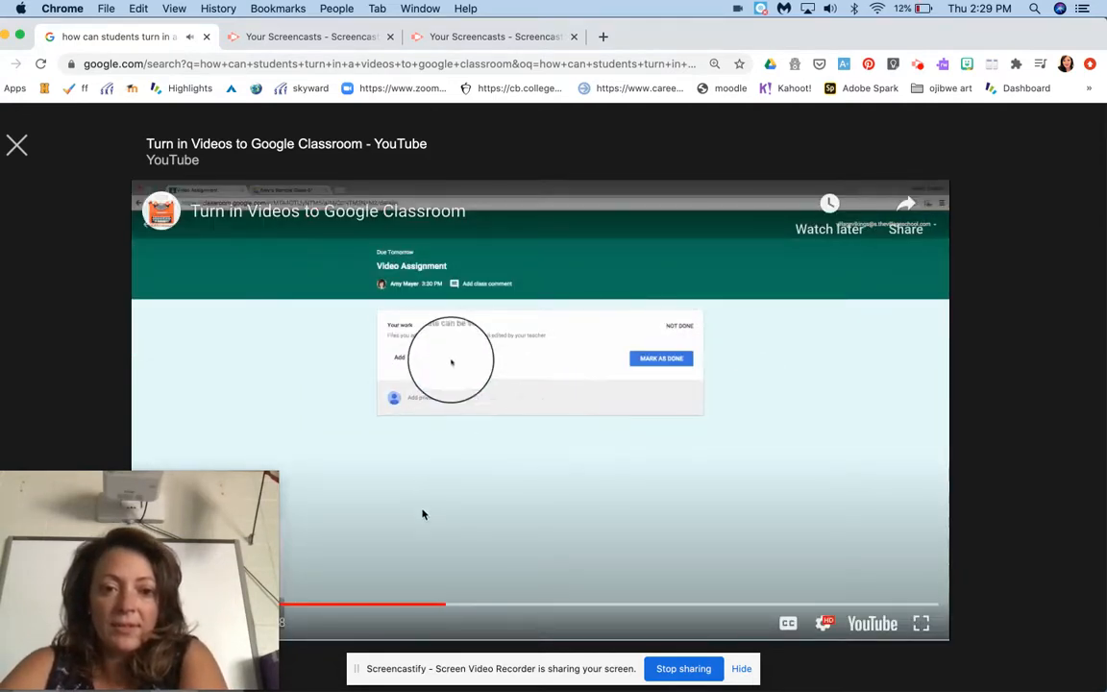
click(400, 355)
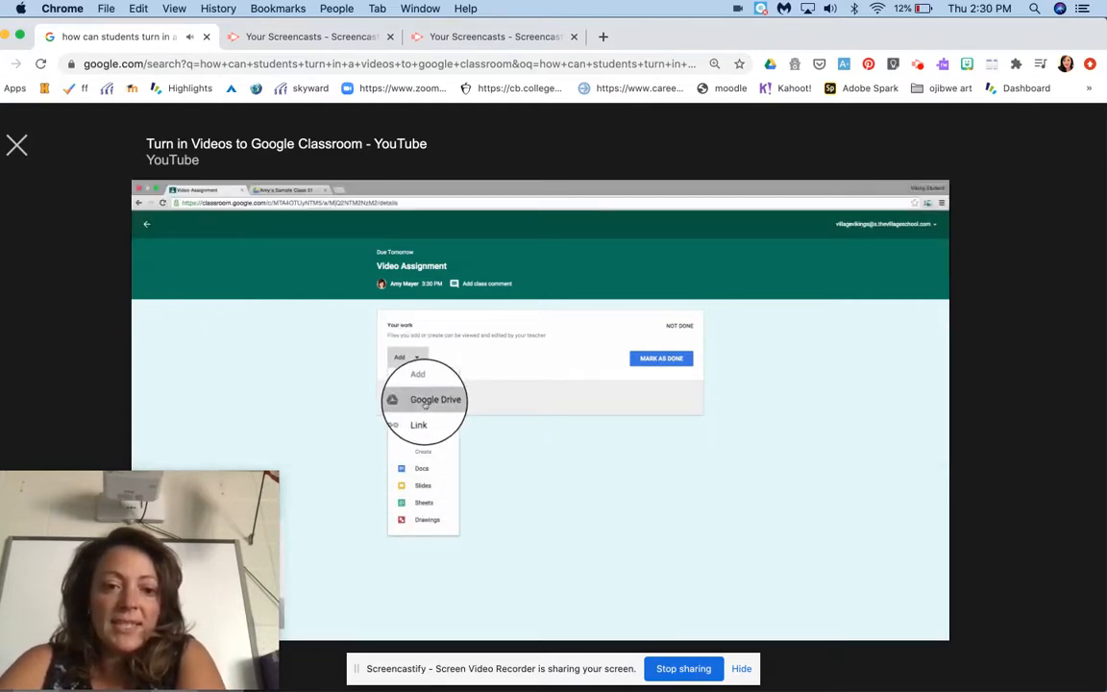
click(434, 397)
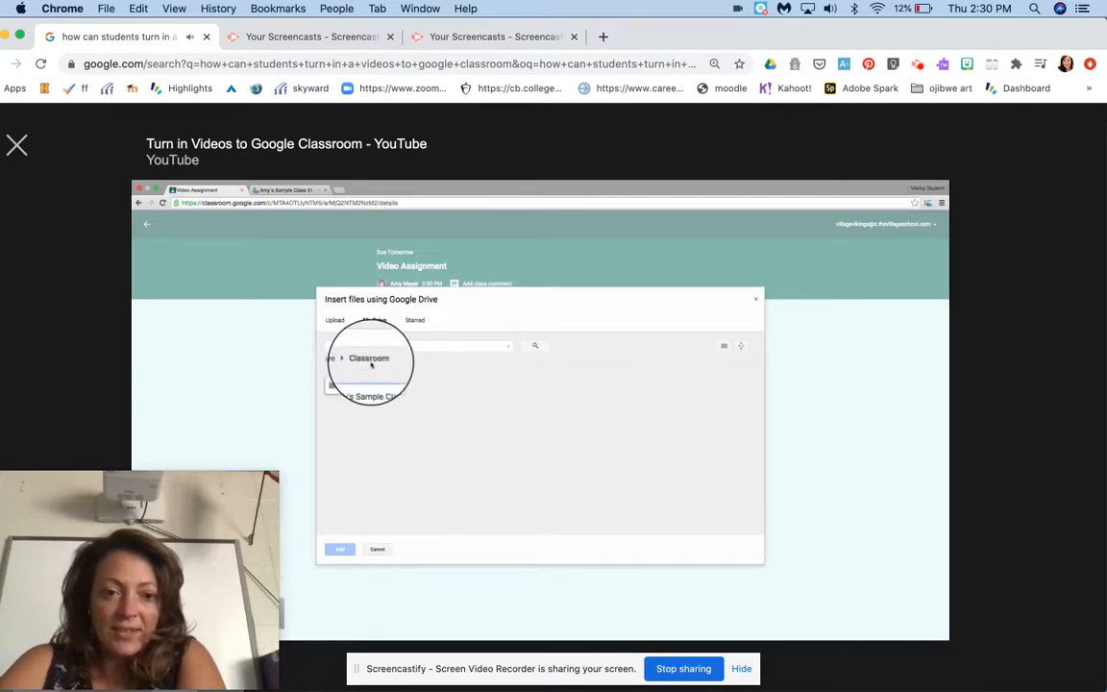
click(369, 357)
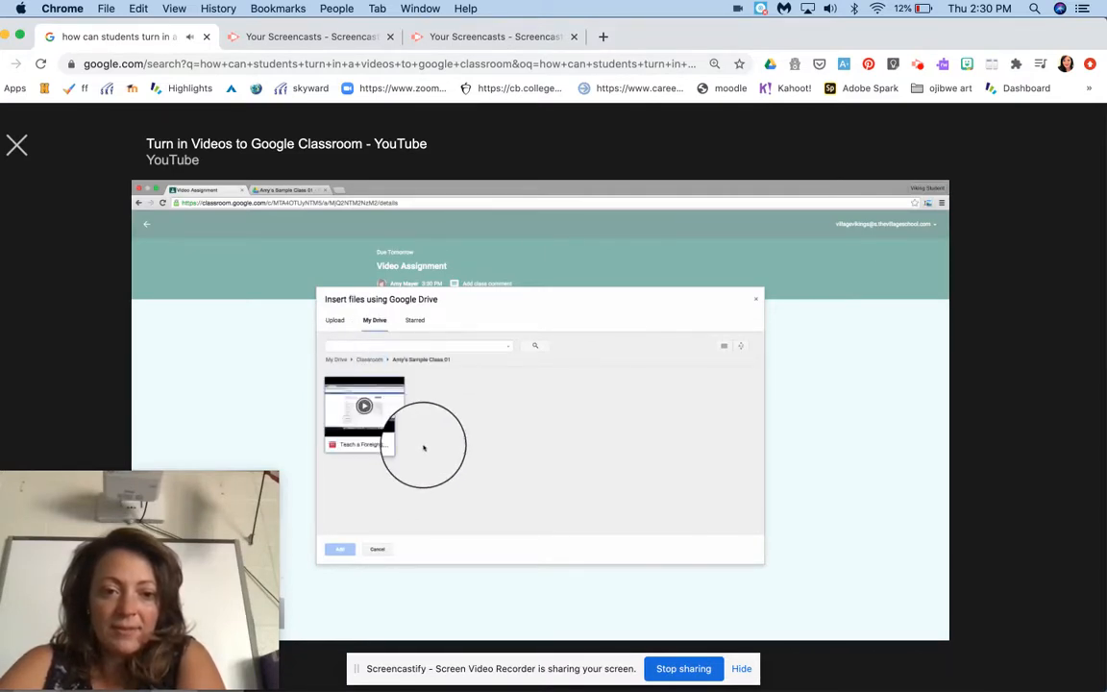
click(363, 422)
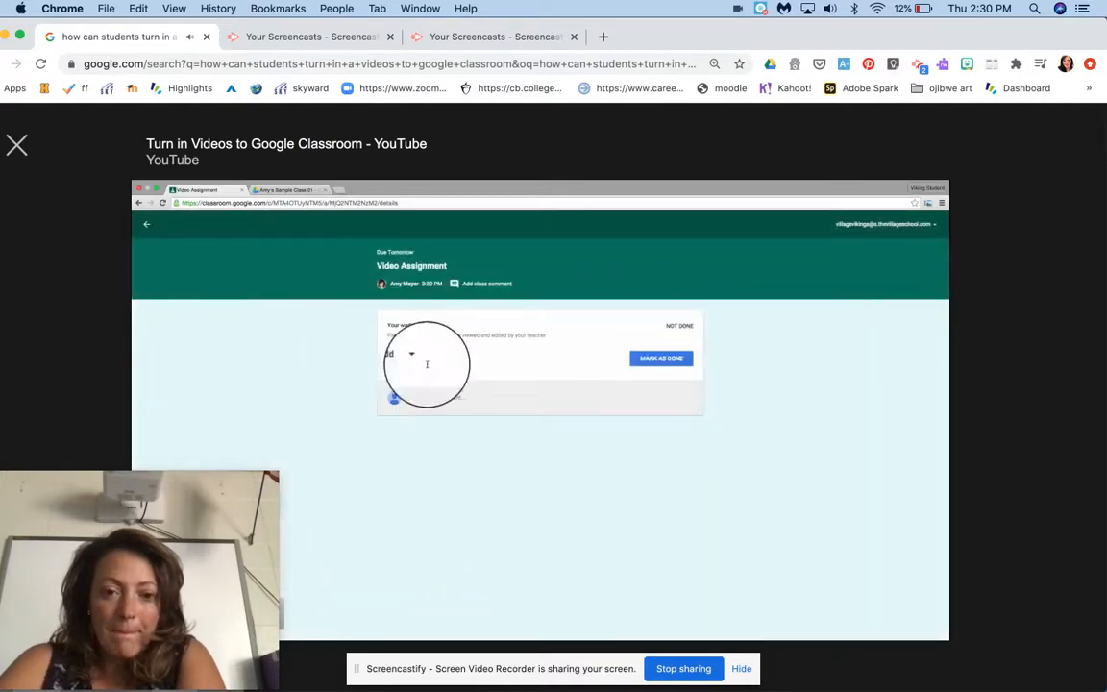
Resume playback to see a computer video file uploaded in the insert files window
click(407, 357)
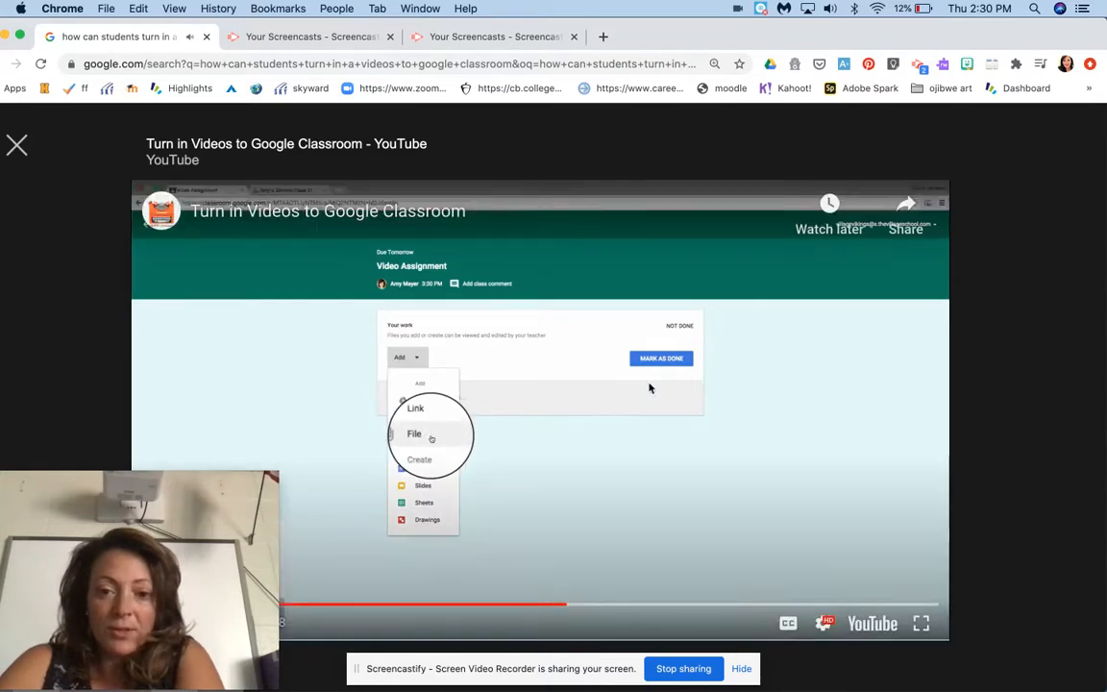
click(415, 435)
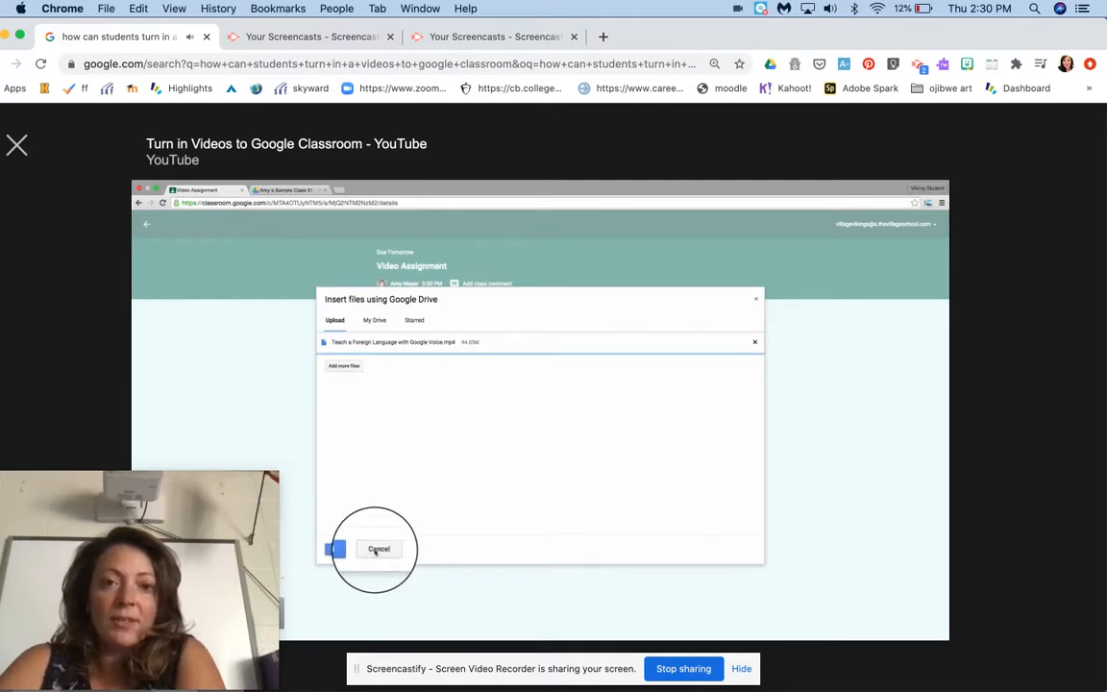
Resume playback until the 'Turn in your work?' confirmation shows the attached video
click(377, 549)
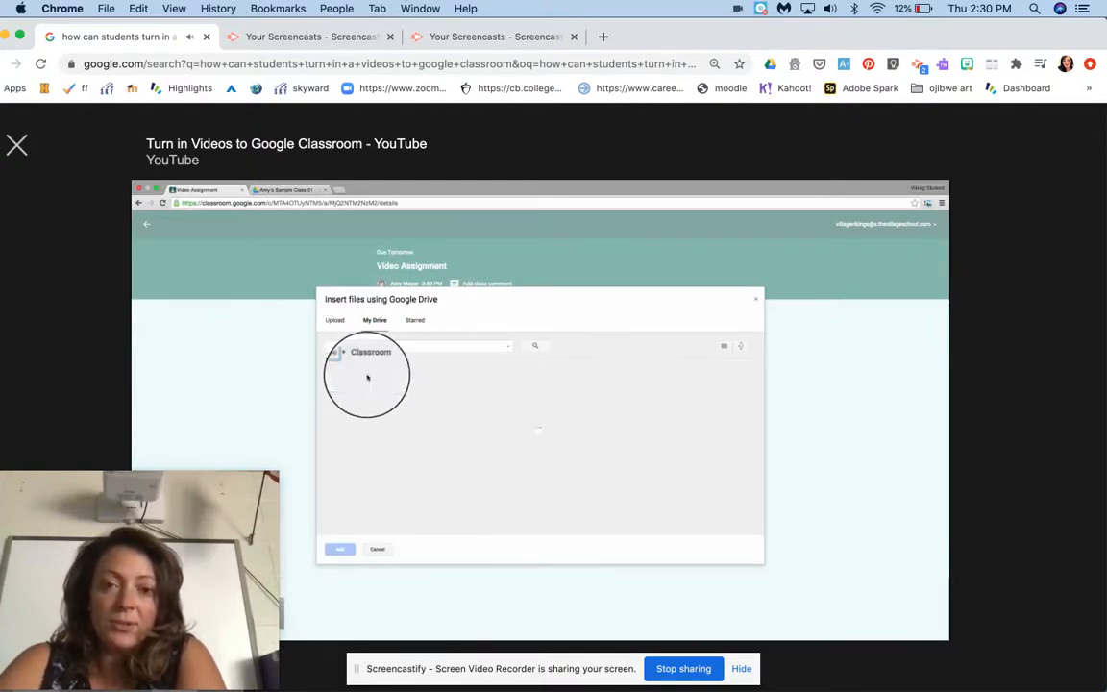
double_click(369, 351)
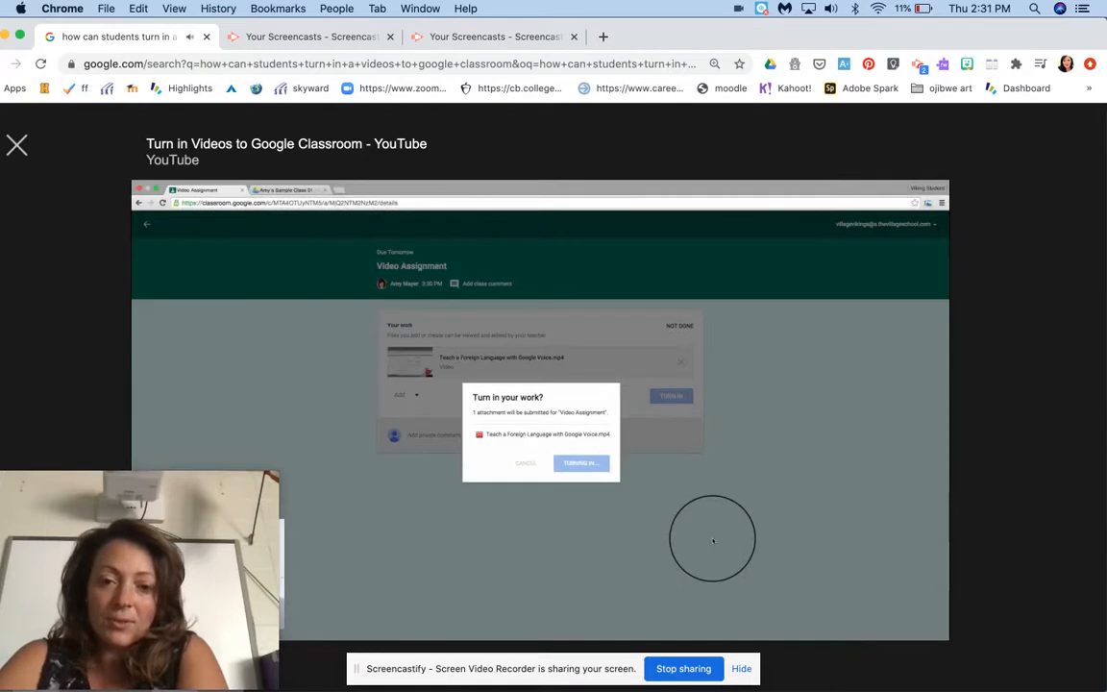
Resume playback to the teacher's Student Work page listing one turned-in video submission
click(581, 463)
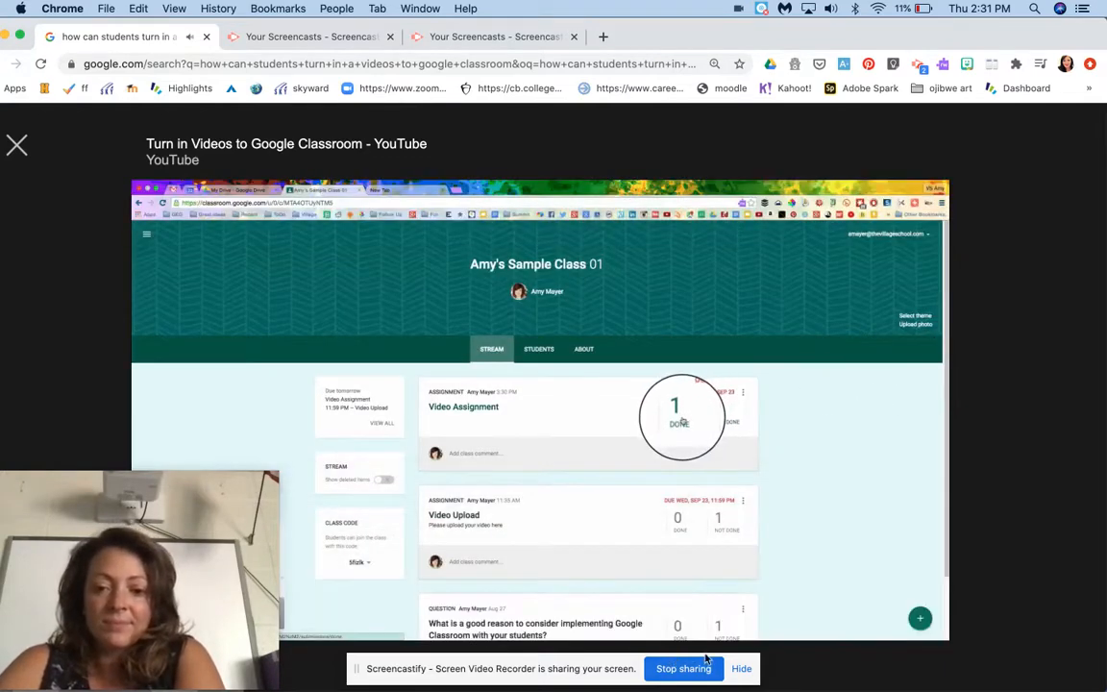
click(674, 414)
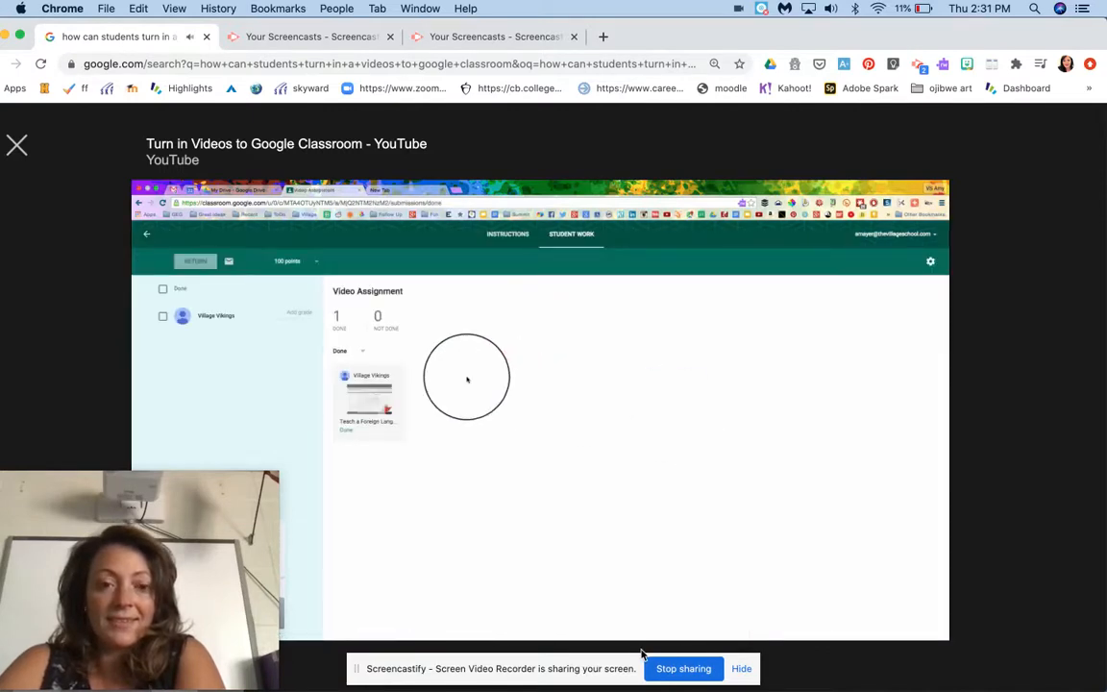